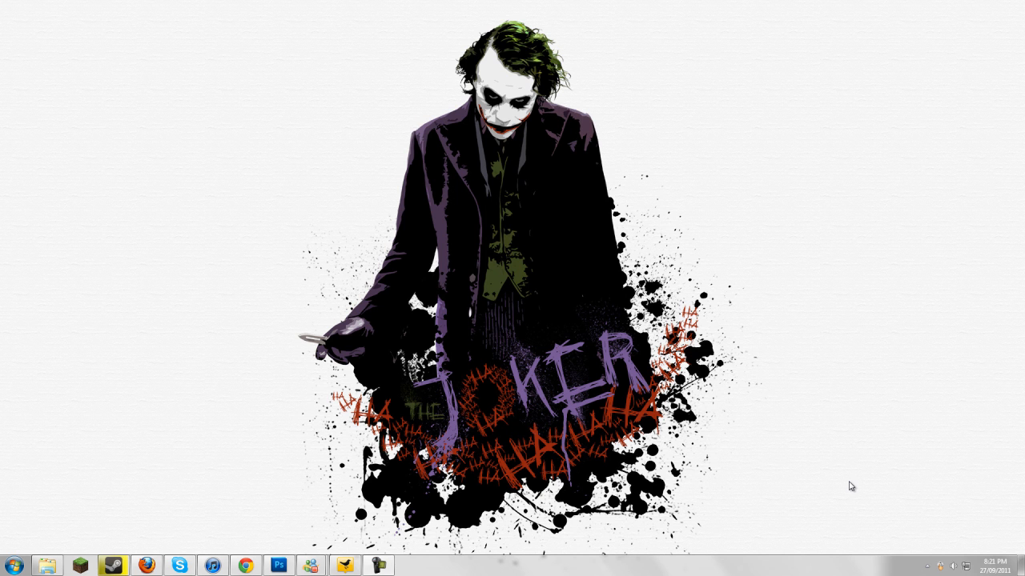
mouse_move(696, 474)
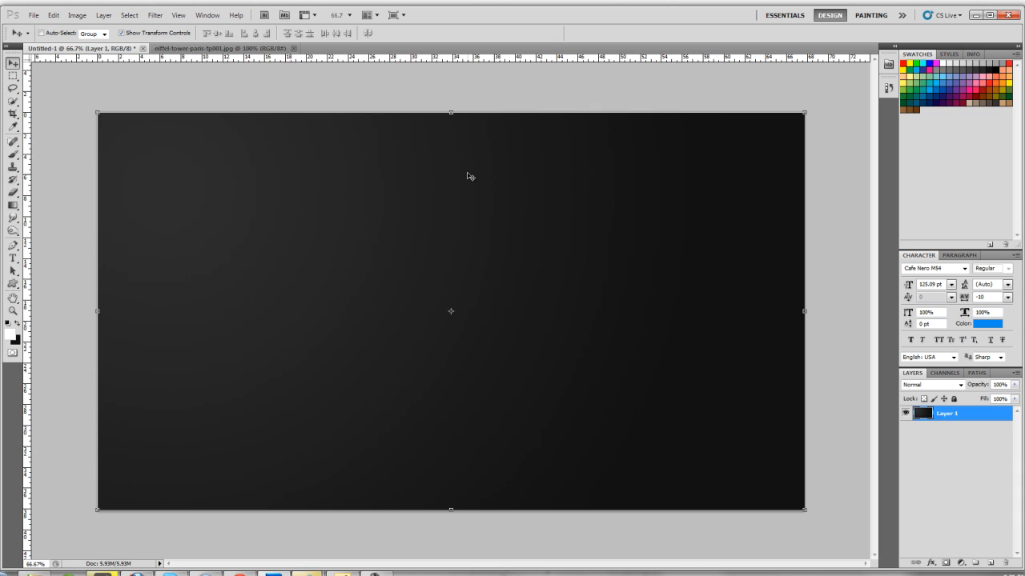
mouse_move(178, 96)
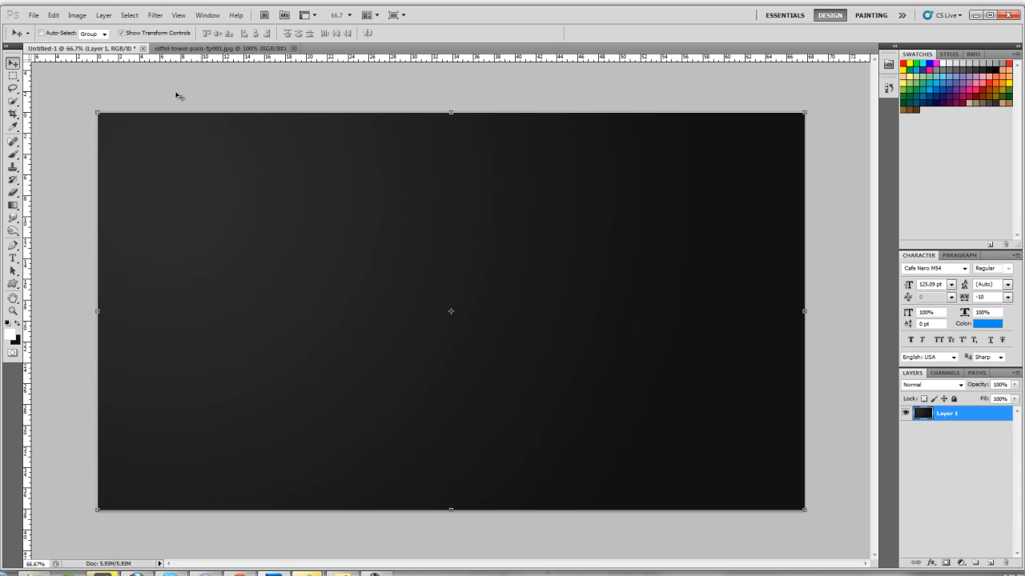
mouse_move(11, 379)
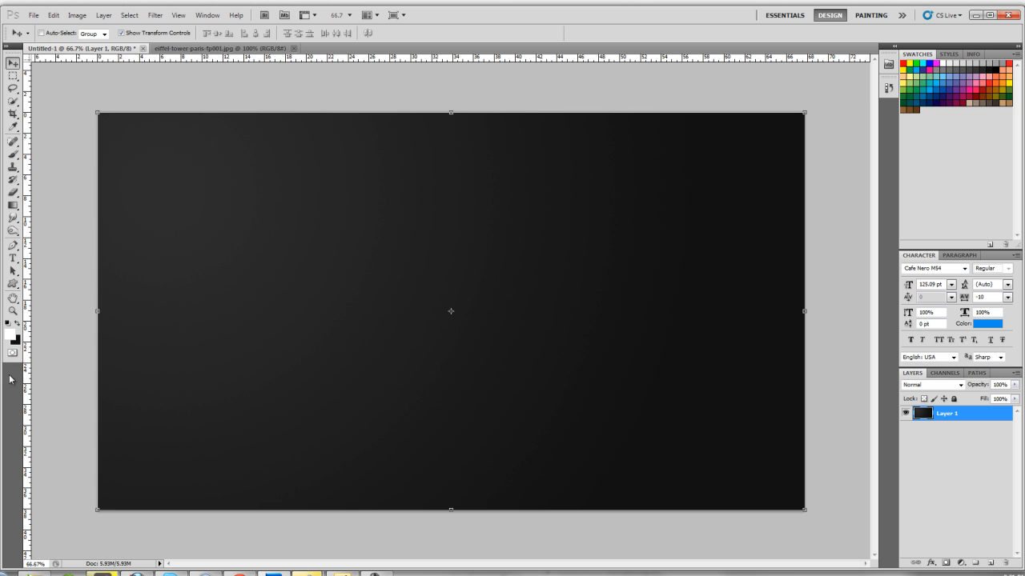
mouse_move(28, 316)
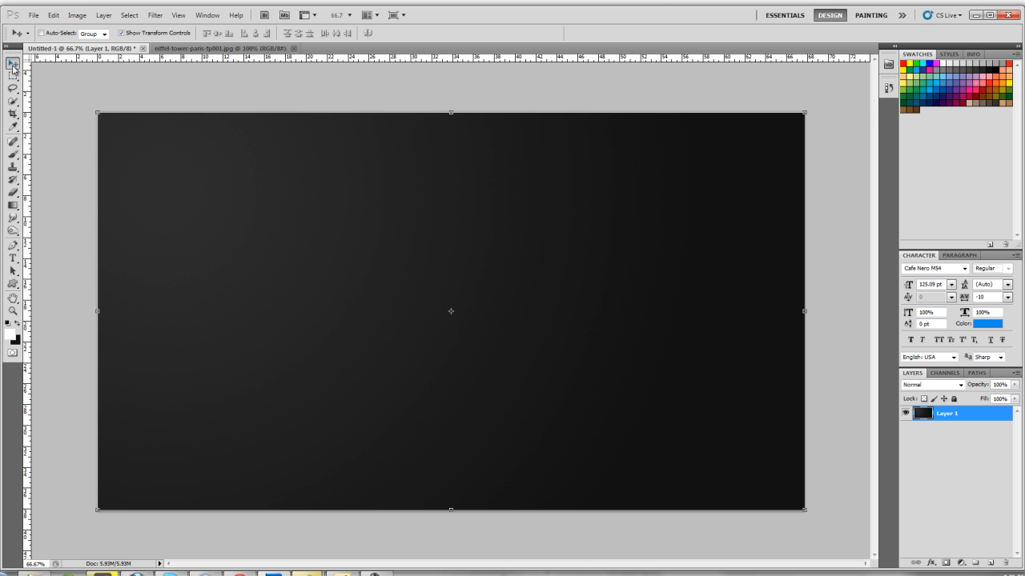
mouse_move(13, 64)
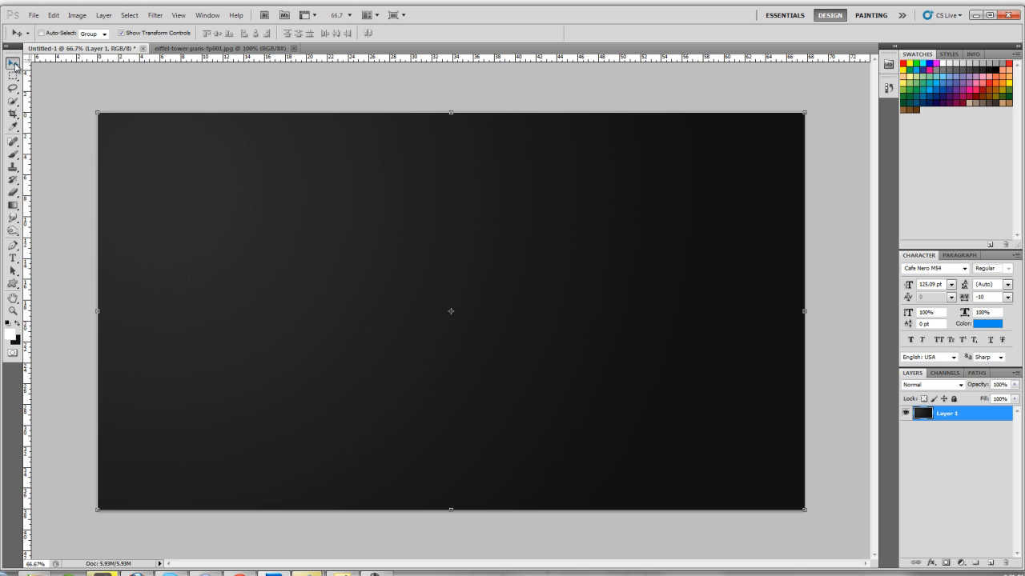
mouse_move(13, 64)
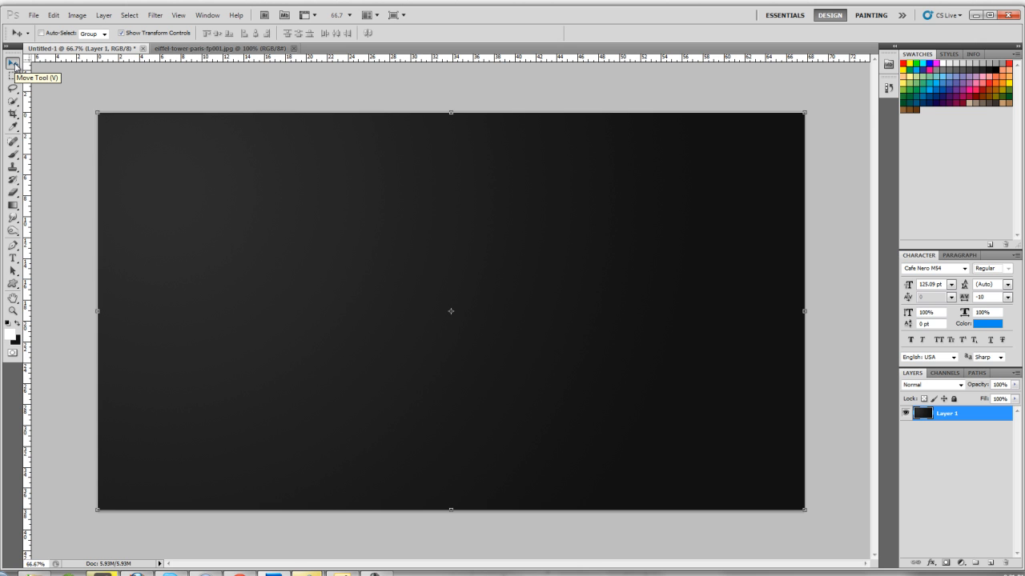
mouse_move(148, 224)
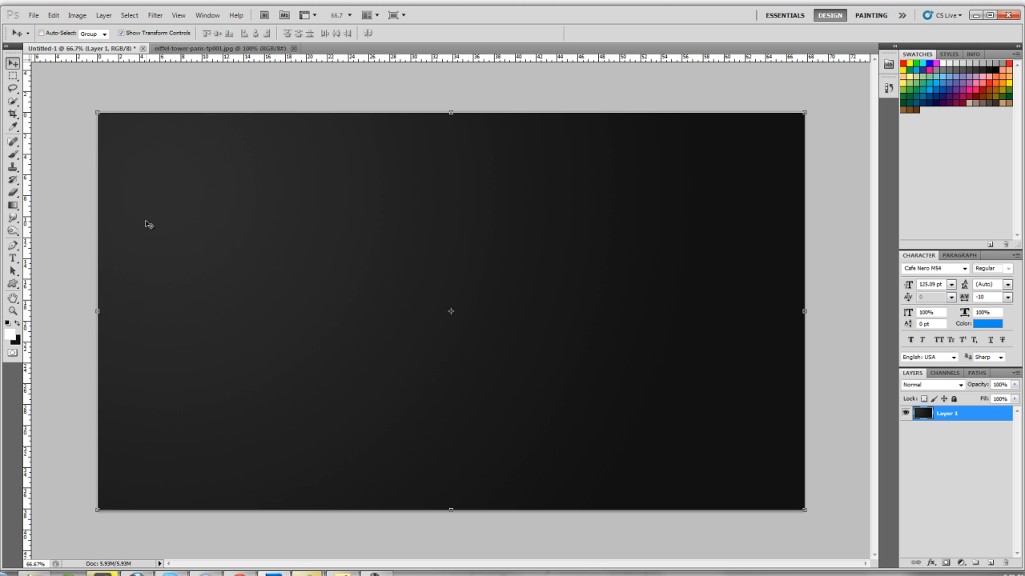
mouse_move(276, 214)
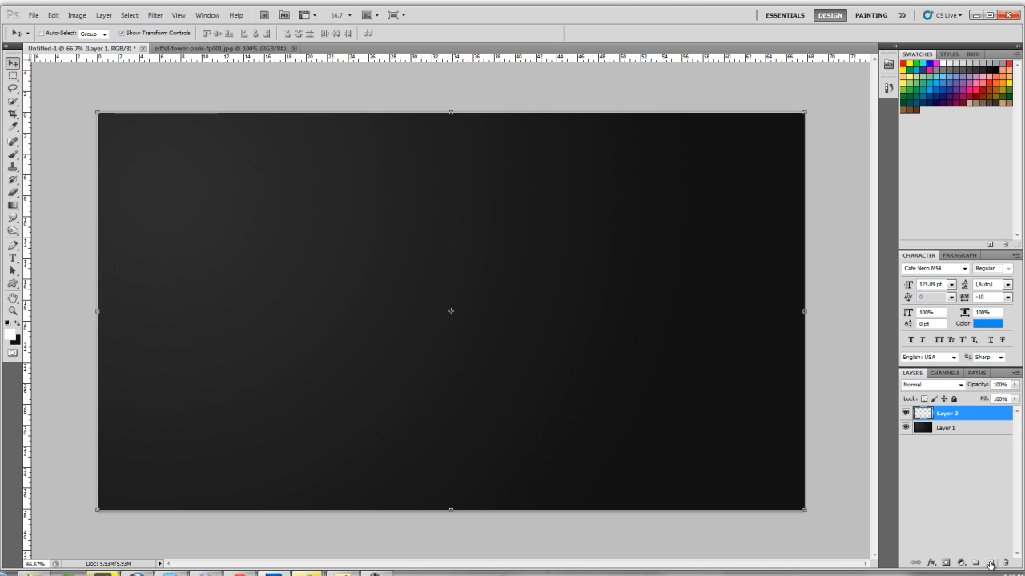
Set the foreground colour to deep red and draw a filled rectangle on the left of the canvas
left_click(8, 329)
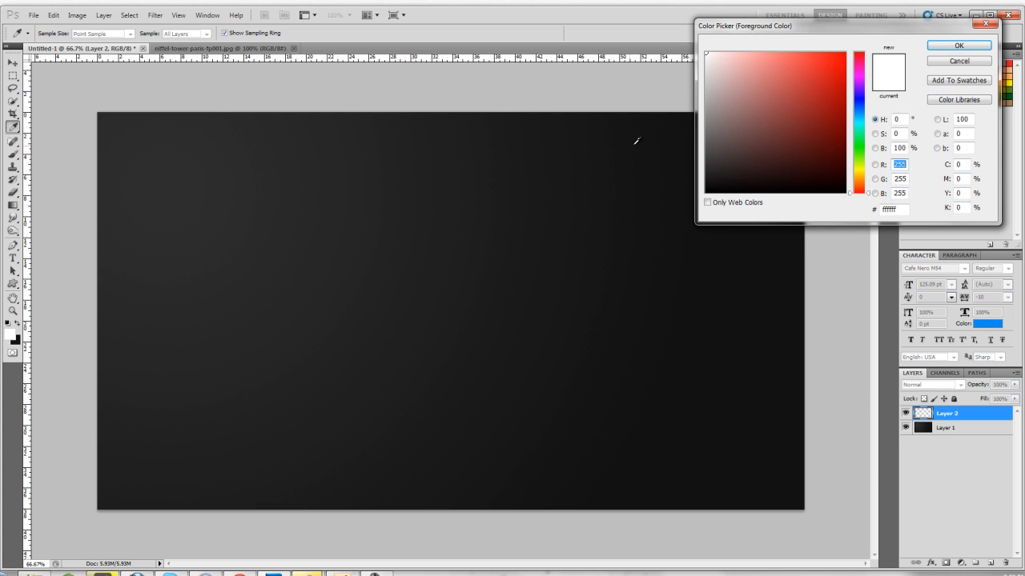
left_click(836, 87)
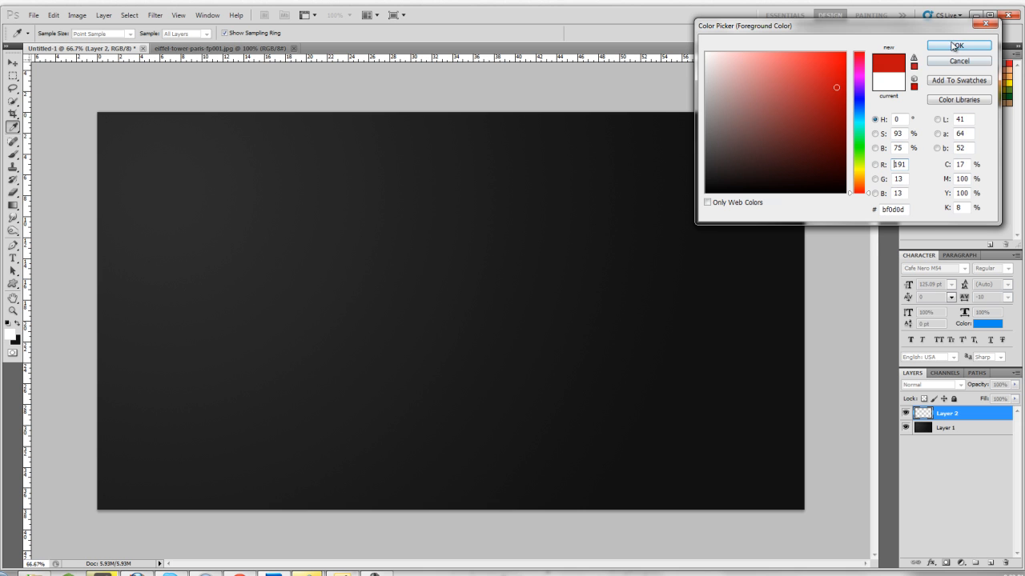
left_click(958, 45)
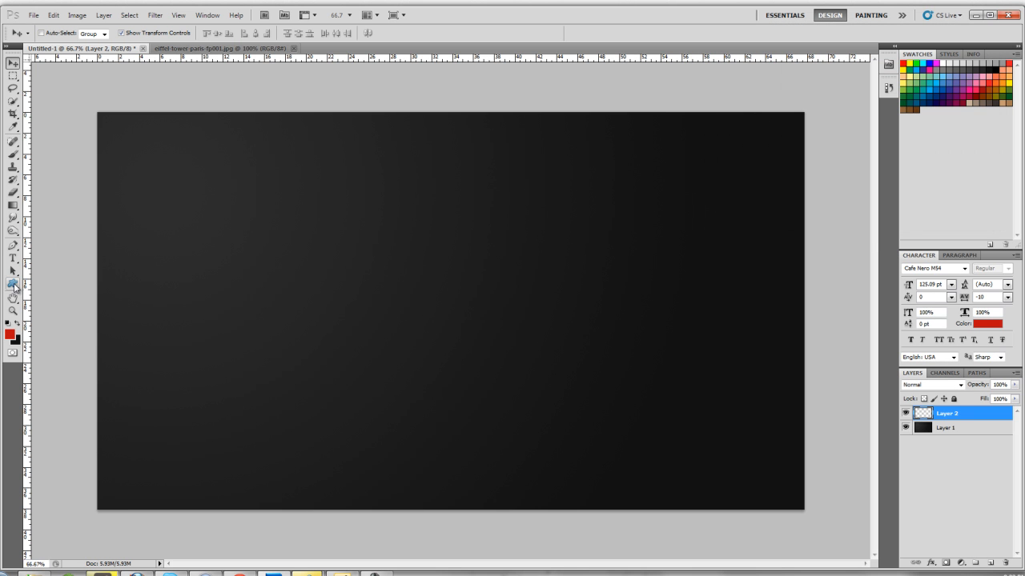
left_click(13, 285)
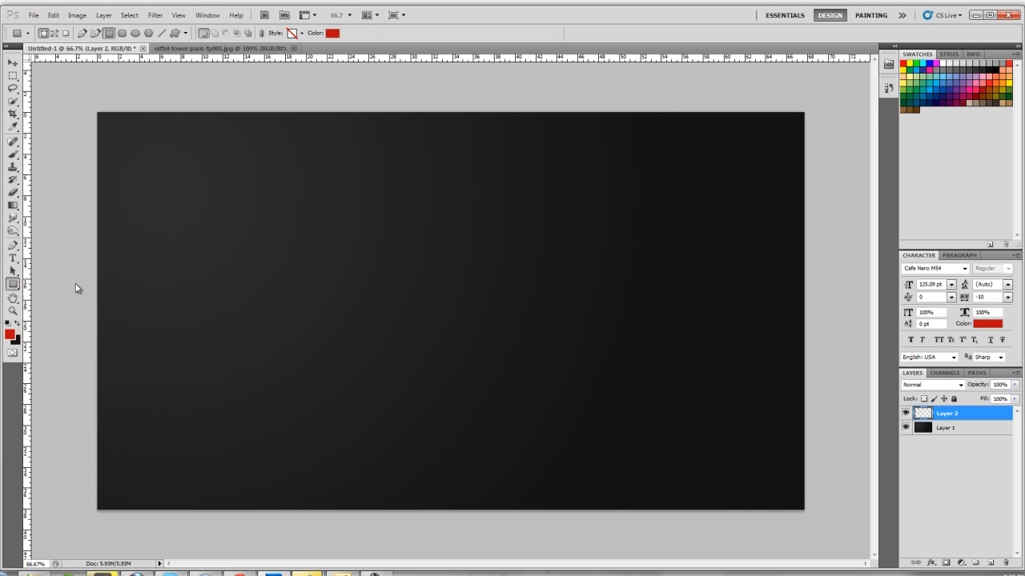
left_click_drag(205, 222, 296, 315)
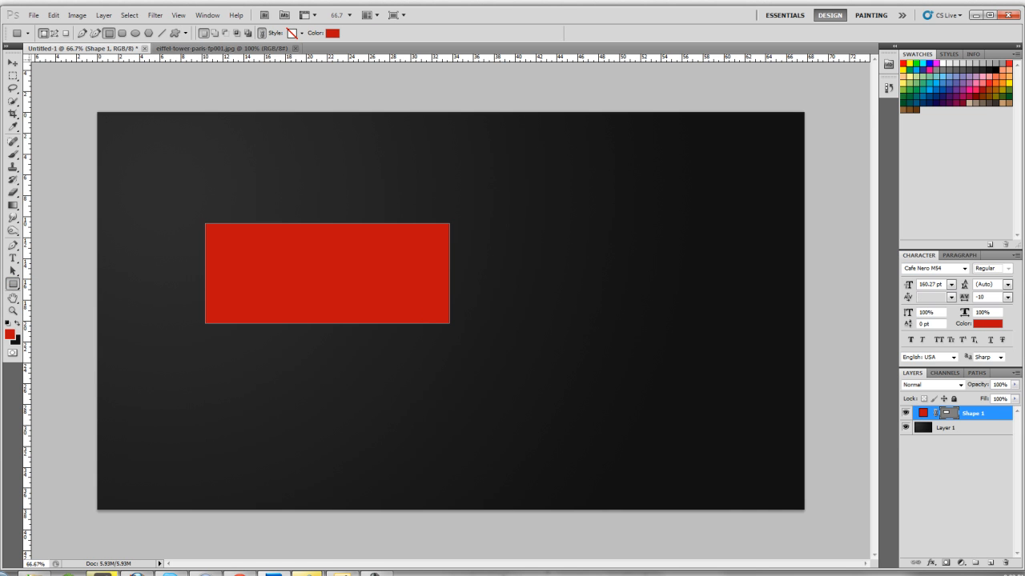
With the Move tool, drag the red rectangle up and right toward the canvas middle
left_click(13, 64)
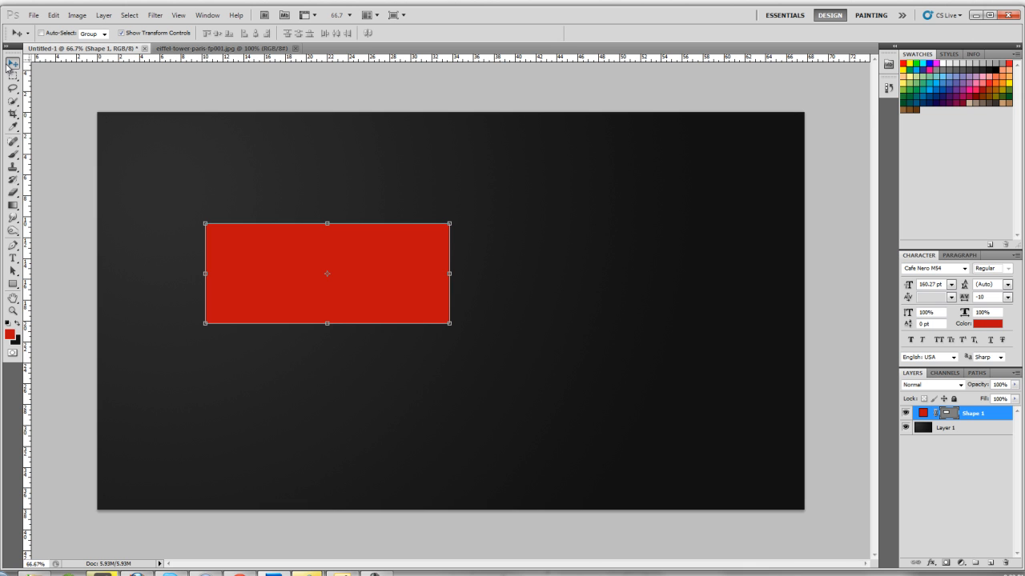
mouse_move(245, 252)
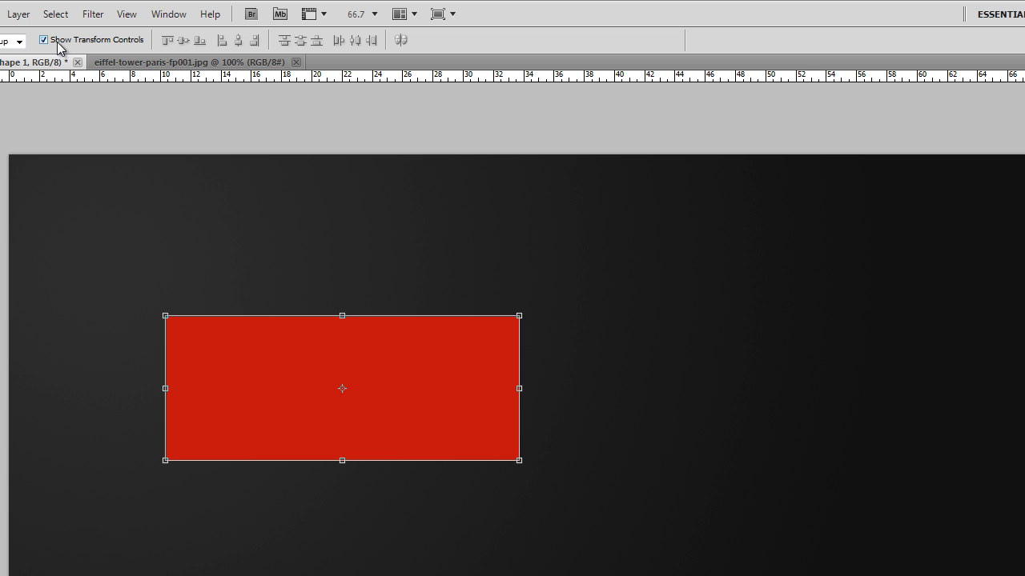
mouse_move(29, 48)
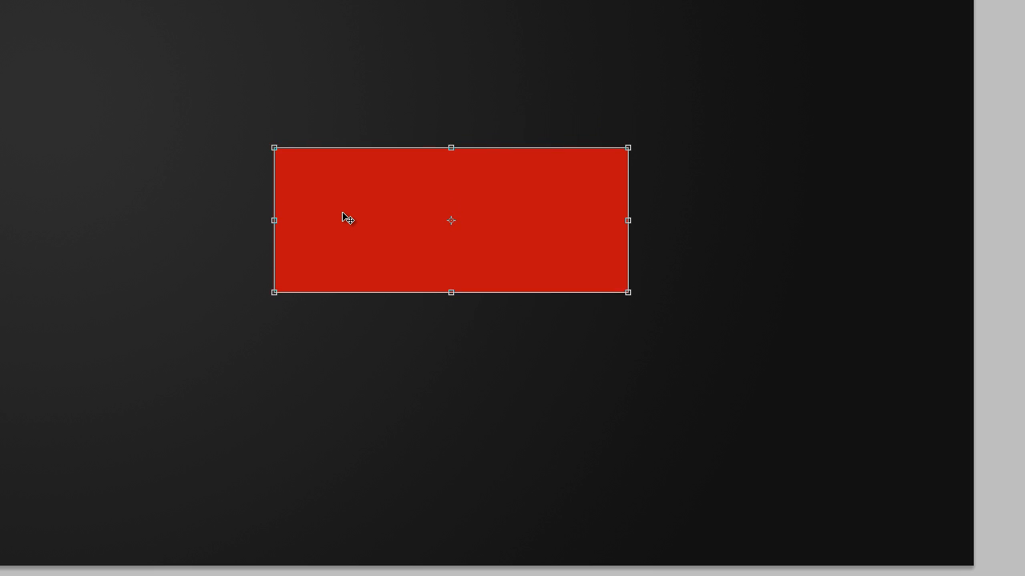
left_click_drag(452, 221, 452, 253)
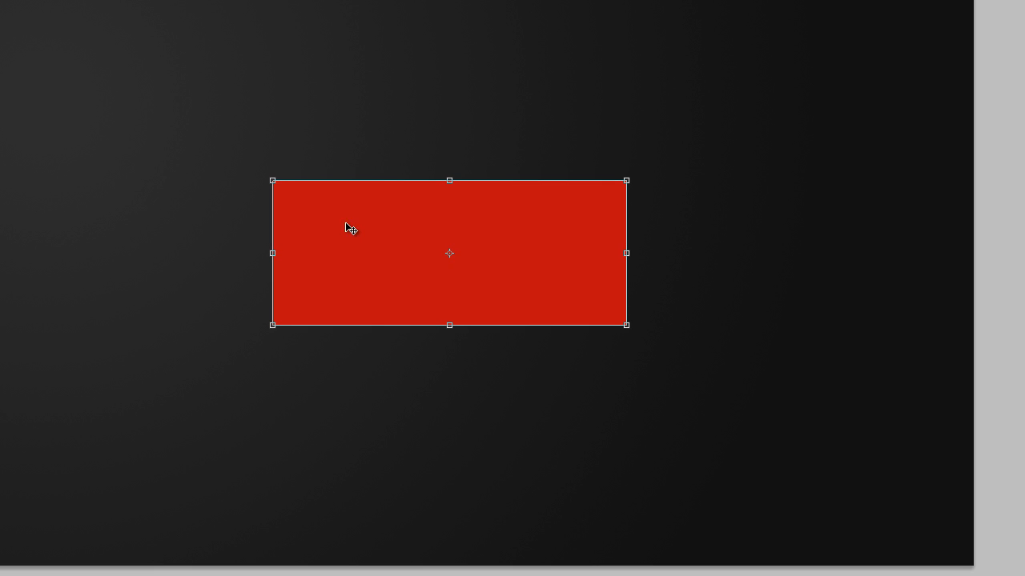
left_click_drag(349, 228, 56, 248)
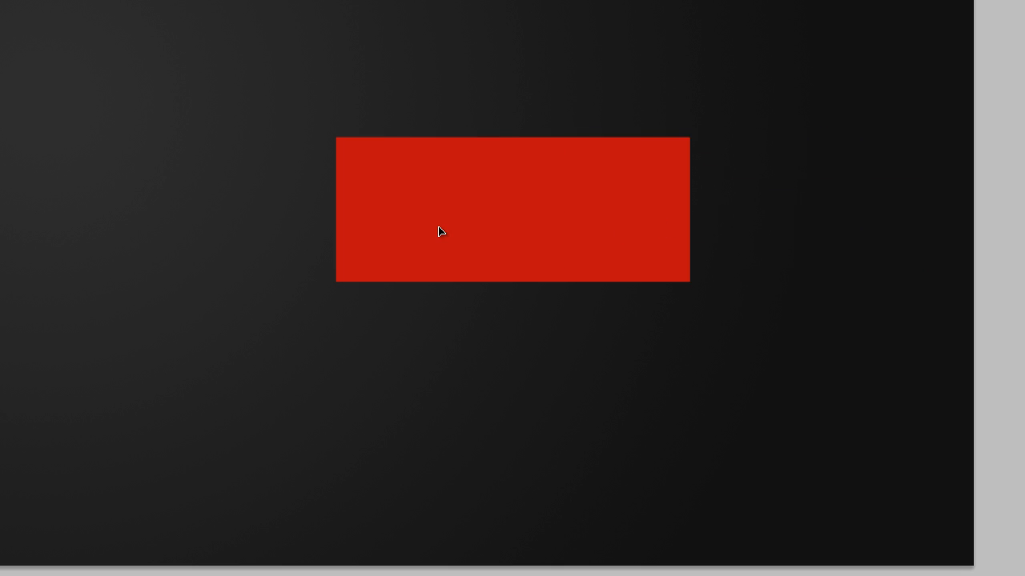
right_click(439, 232)
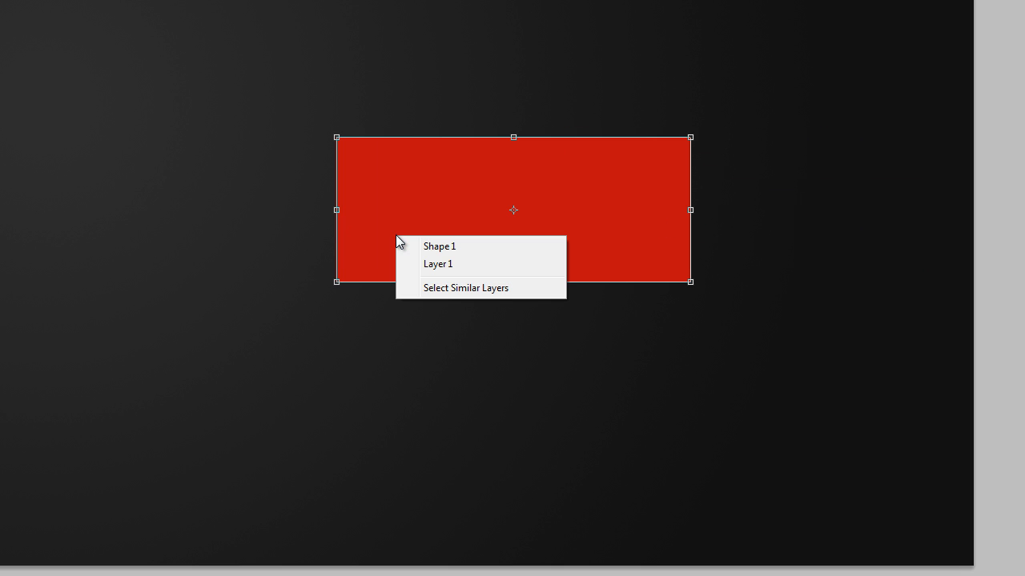
mouse_move(481, 264)
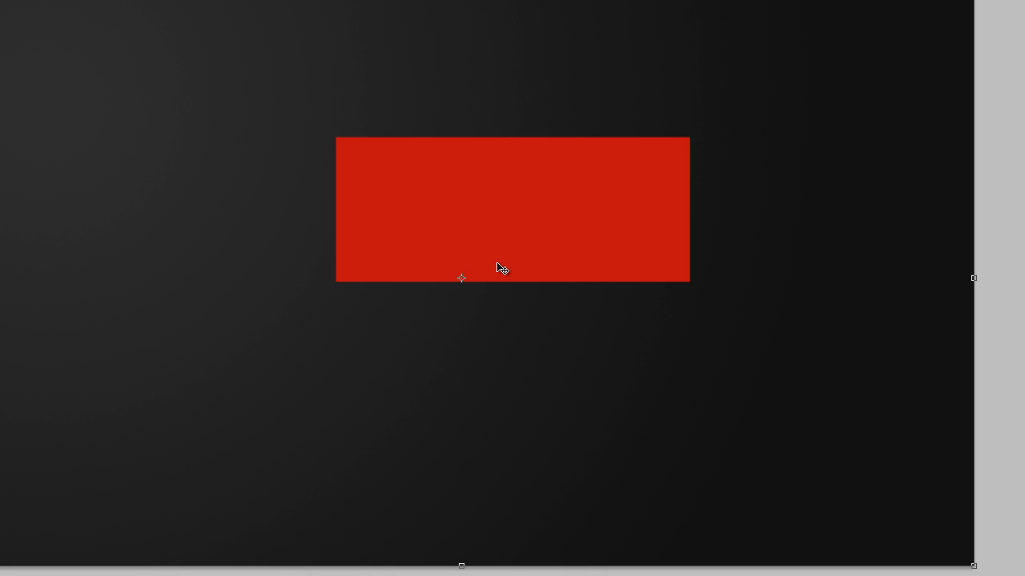
mouse_move(257, 176)
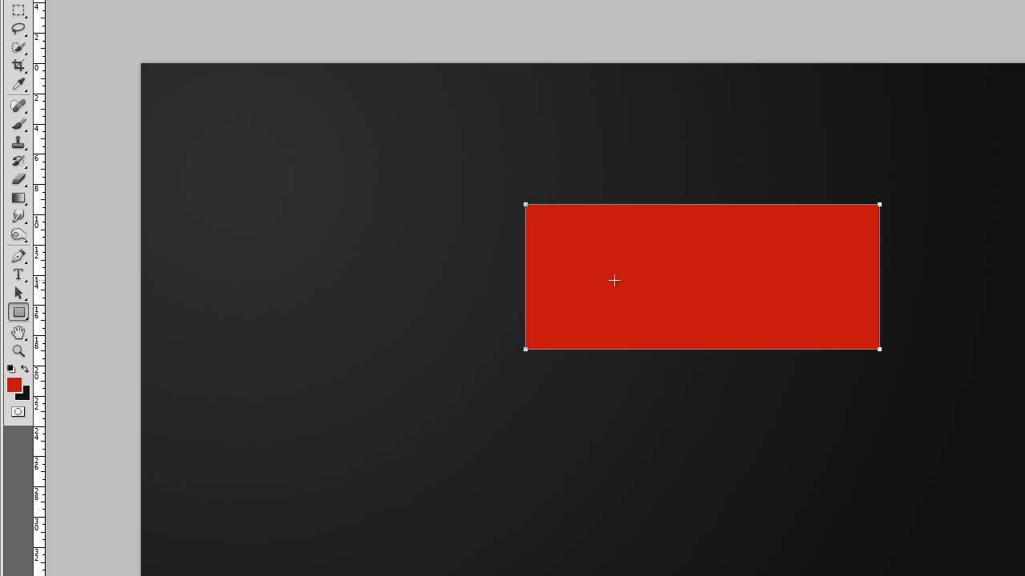
mouse_move(40, 26)
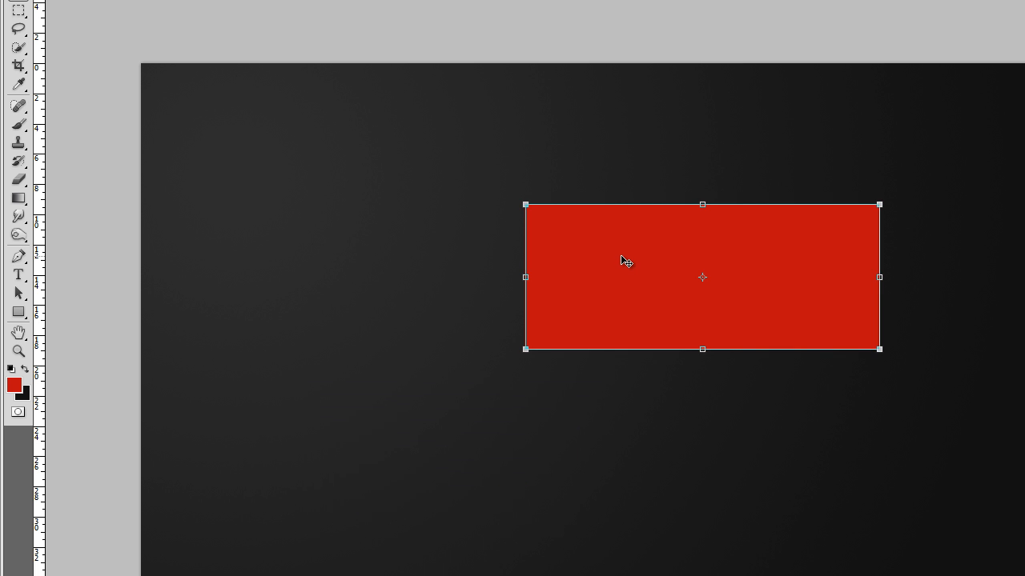
Alt-drag the red rectangle to create an overlapping copy lower and to the left
left_click_drag(625, 259, 376, 400)
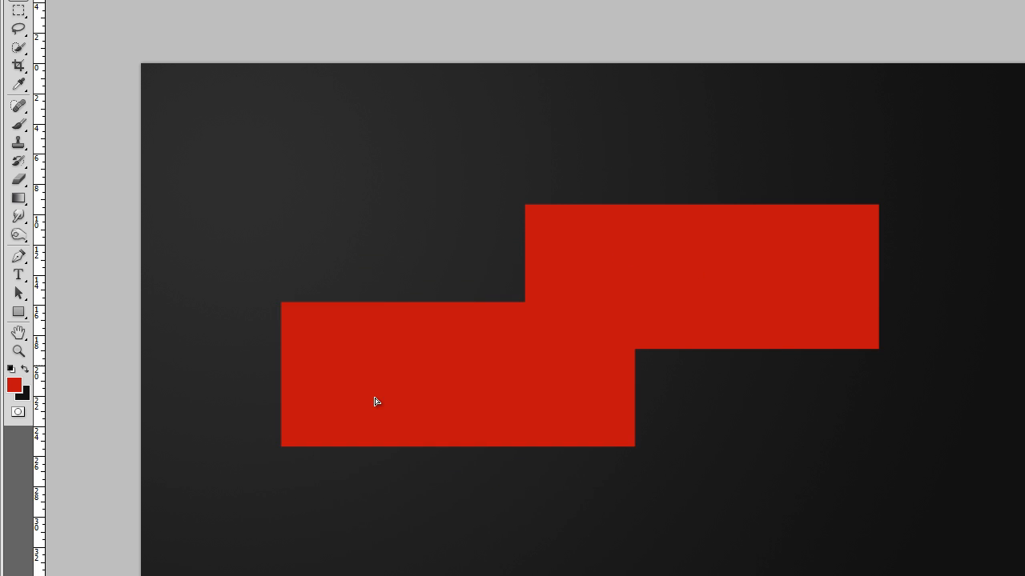